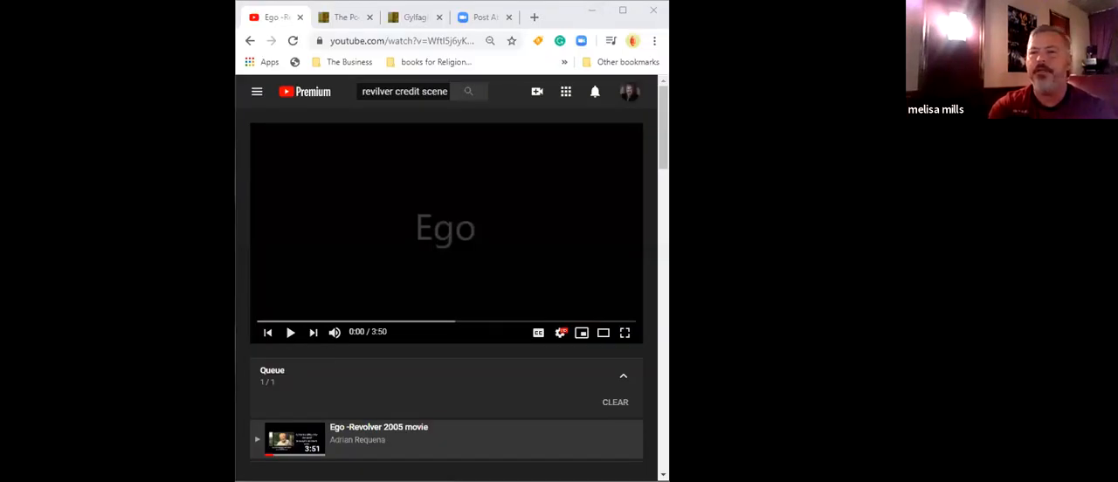
- Maximize the Chrome window so the Ego - Revolver 2005 video page fills the screen
{"action": "left_click", "coordinate": [623, 10]}
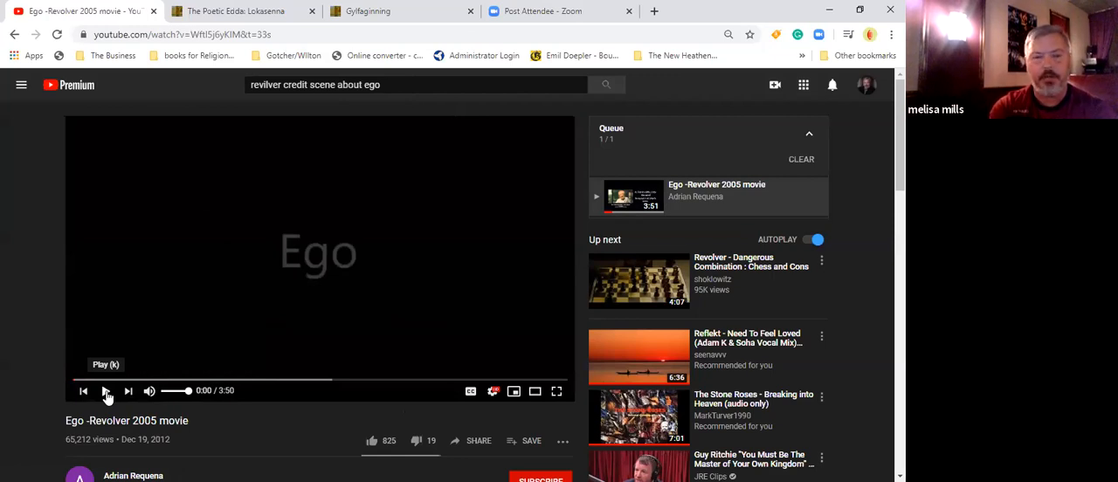
- Play the Ego clip, pausing midway, then resume and pause at 2:59 on the enemy quote
{"action": "left_click", "coordinate": [105, 390]}
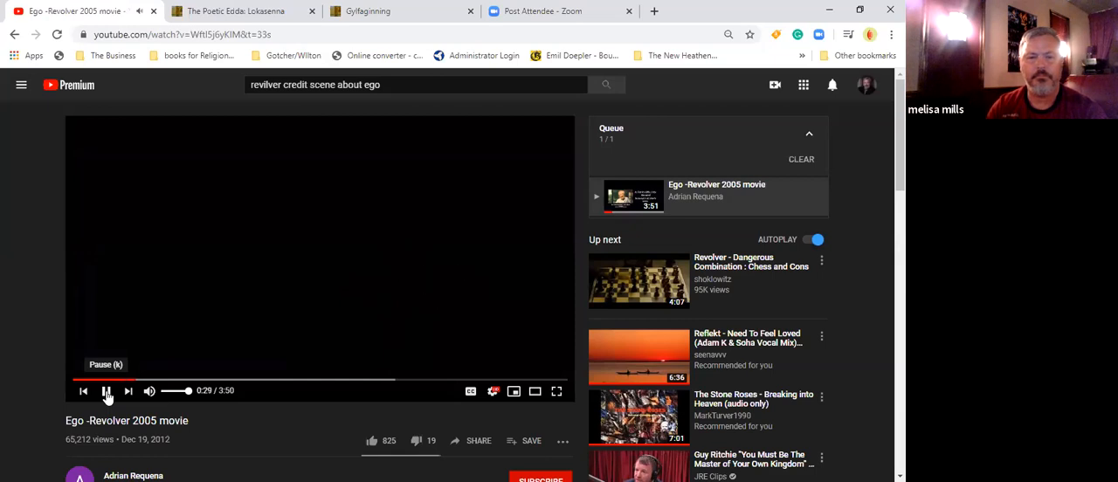
{"action": "left_click", "coordinate": [105, 390]}
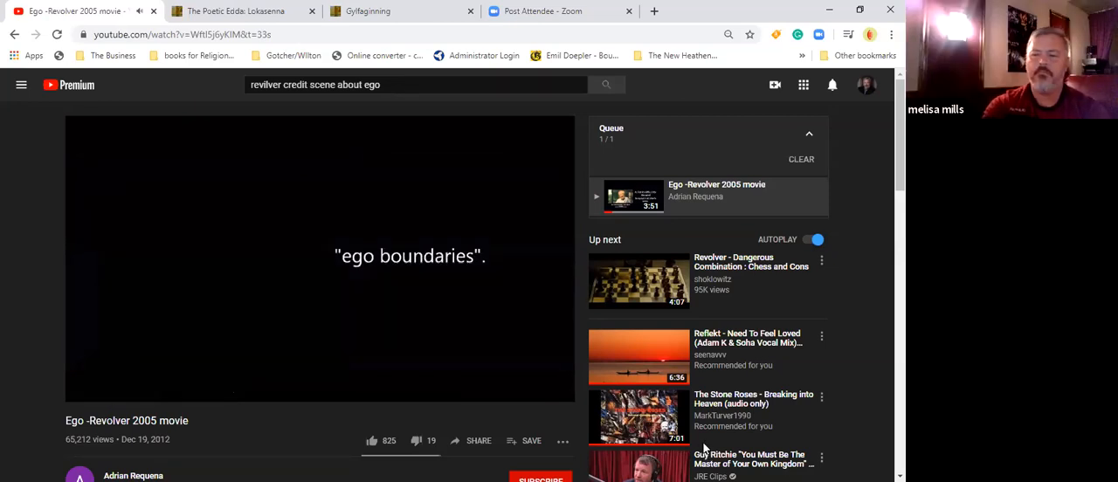
{"action": "mouse_move", "coordinate": [712, 443]}
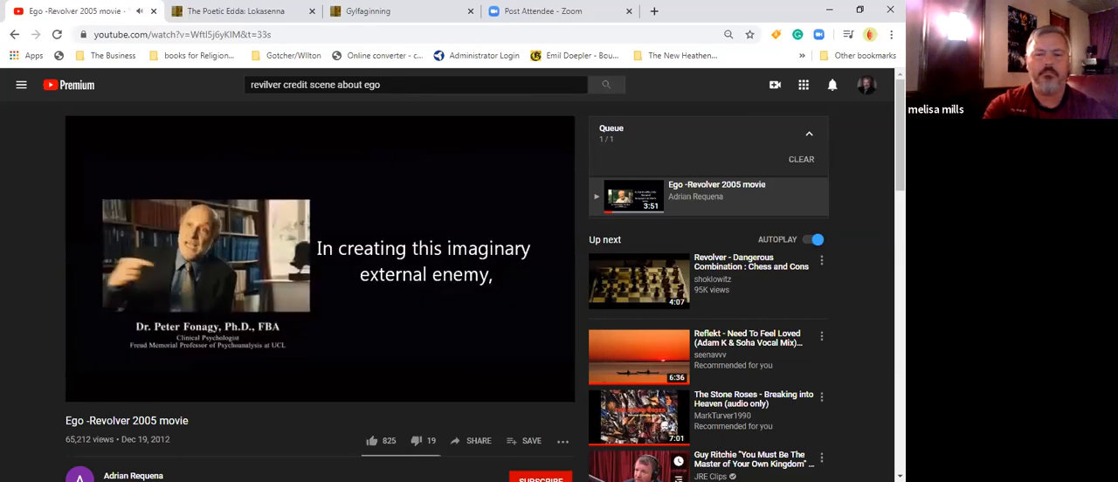
{"action": "mouse_move", "coordinate": [513, 390]}
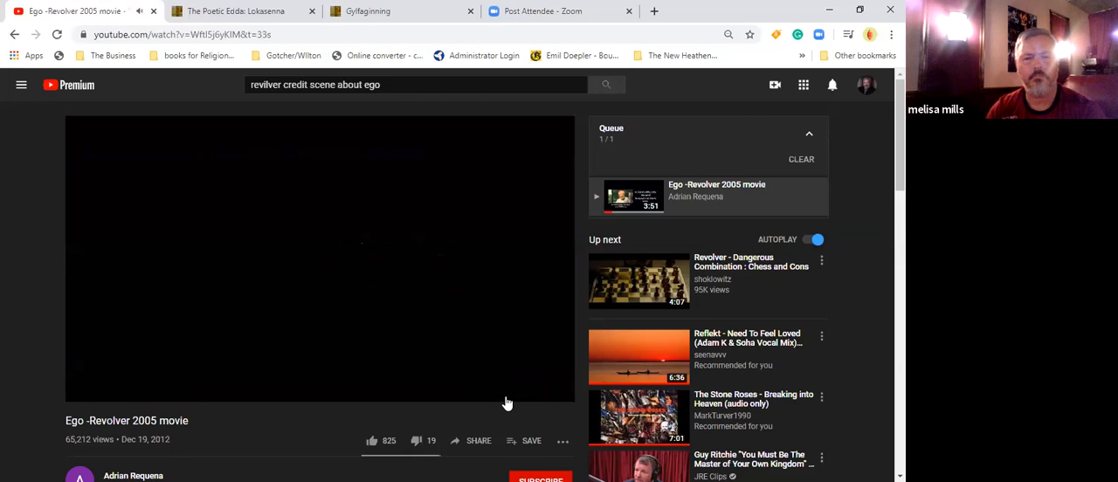
{"action": "left_click", "coordinate": [320, 258]}
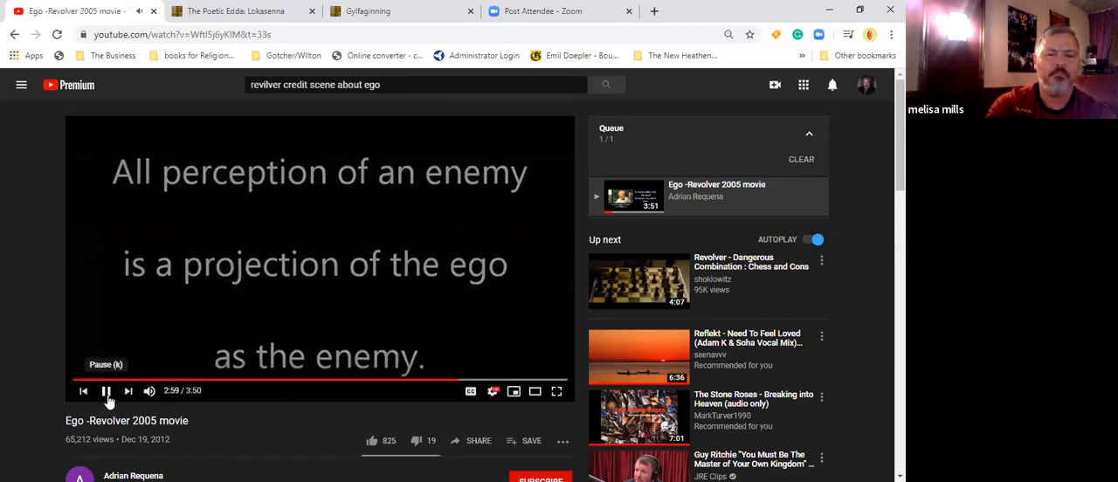
{"action": "left_click", "coordinate": [105, 390]}
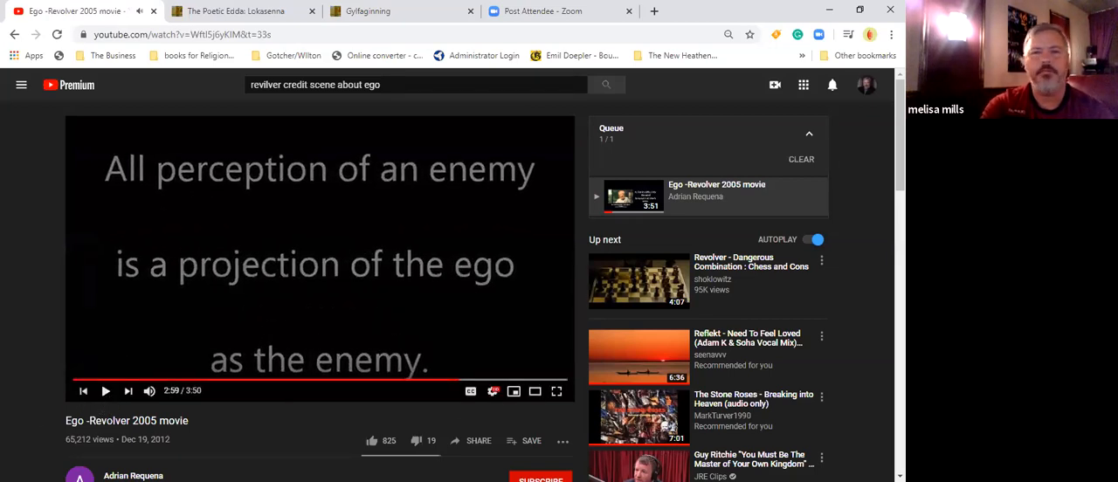
{"action": "mouse_move", "coordinate": [731, 208]}
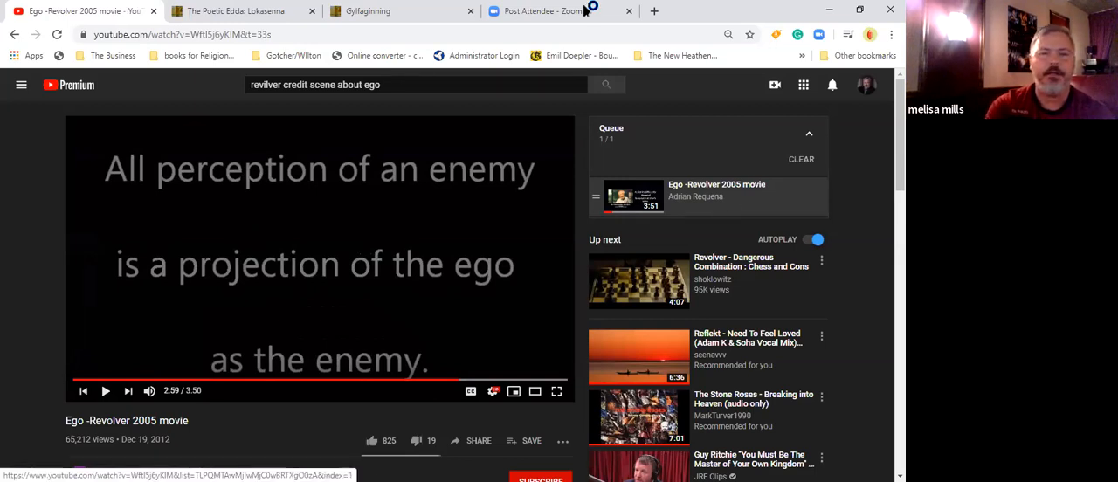
{"action": "left_click", "coordinate": [541, 11]}
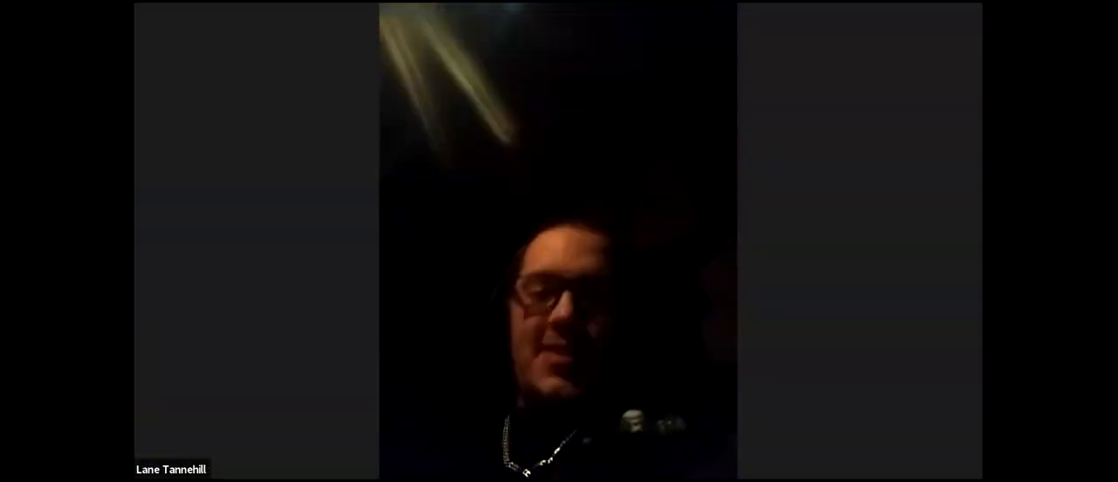